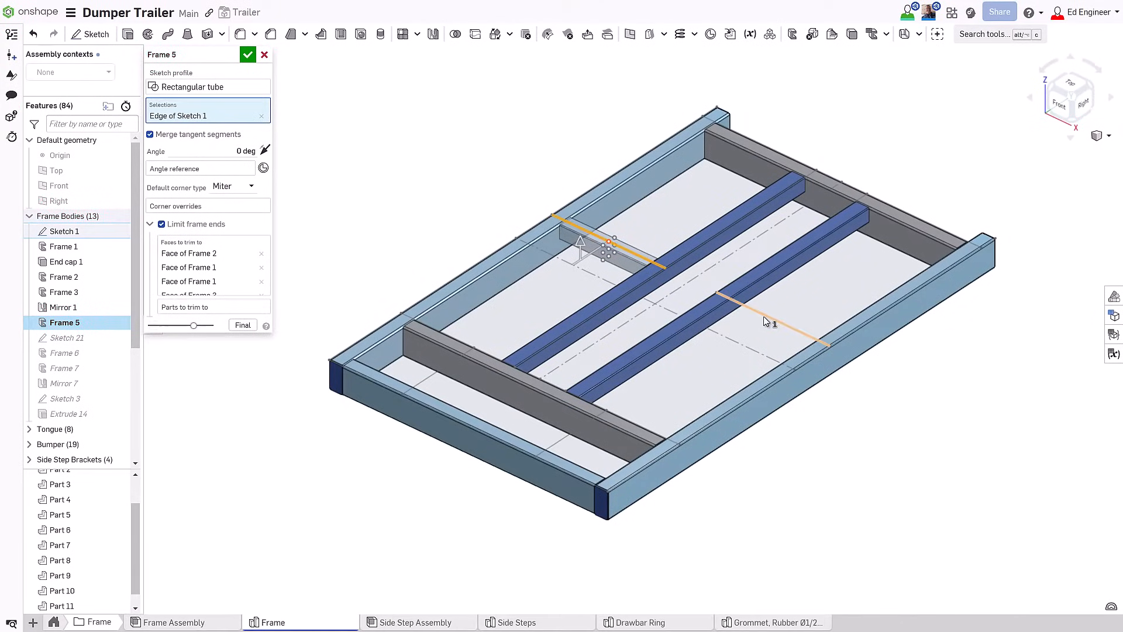
Step: Add the remaining Sketch 1 edges to Frame 5 so cross members span the frame rails
left_click(444, 389)
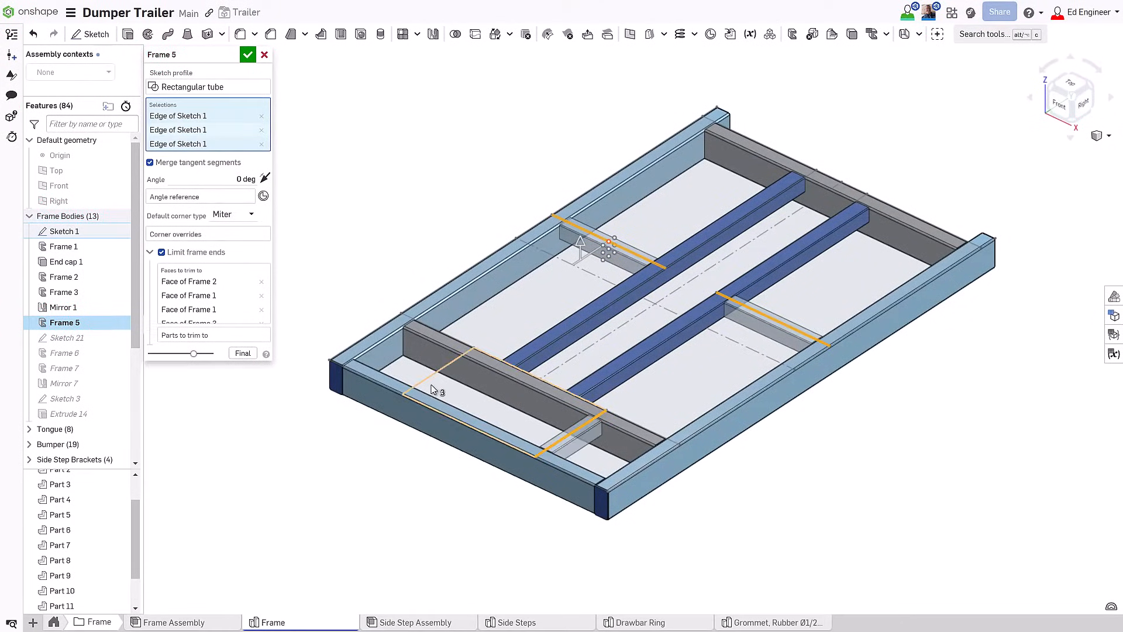
left_click(437, 368)
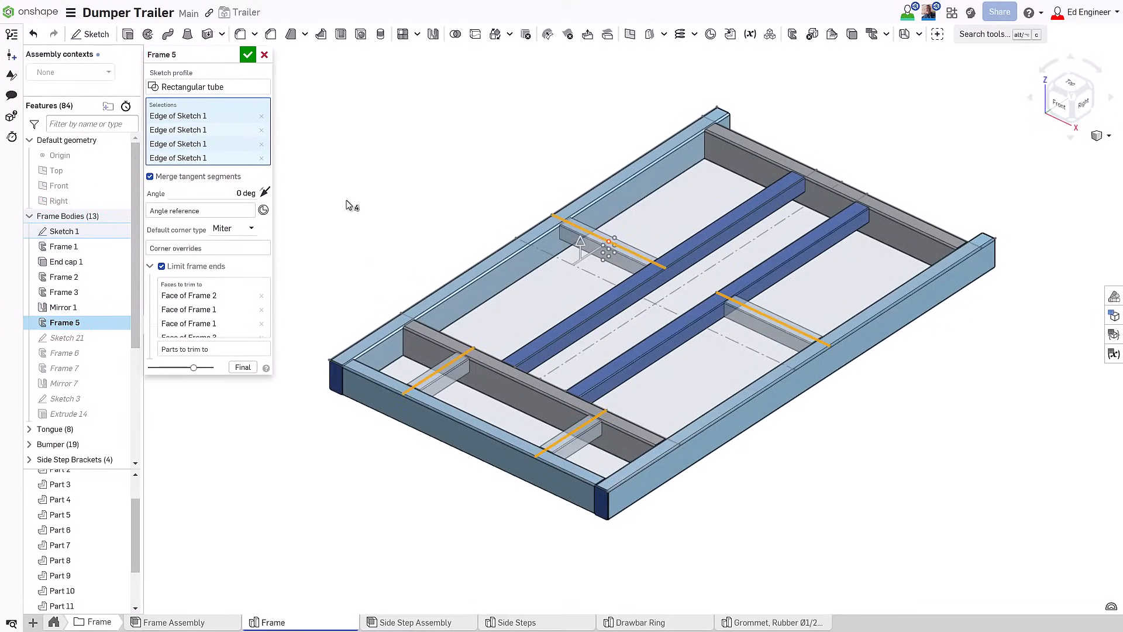
left_click(248, 55)
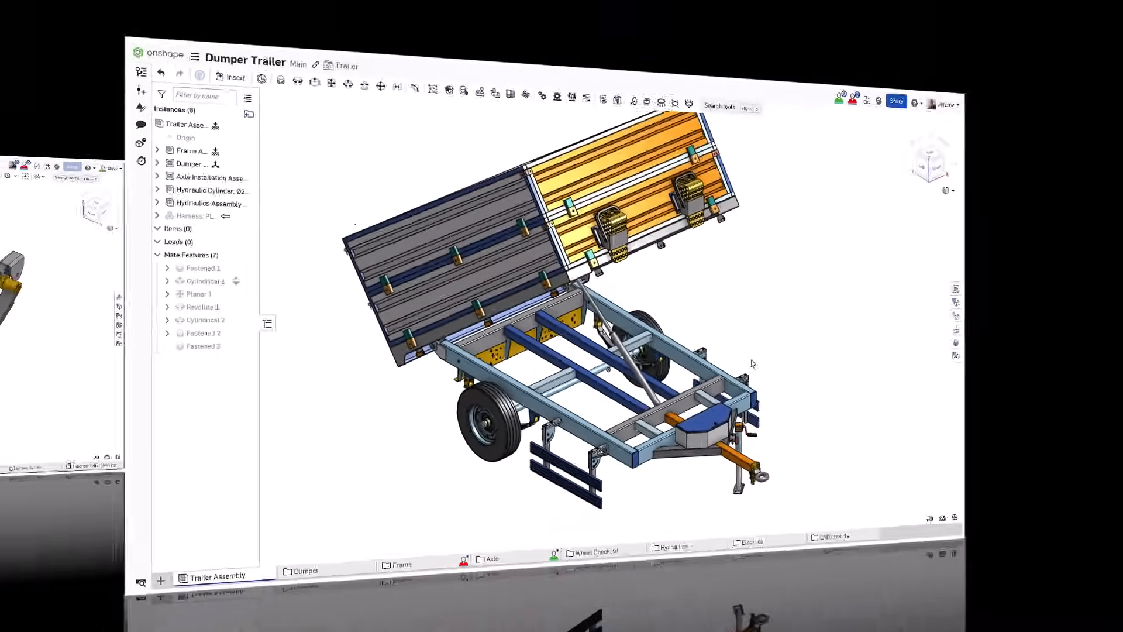
Step: Edit the axle's Sketch 1, then show the Trailer Assembly with the dumper body lowered
left_click(714, 621)
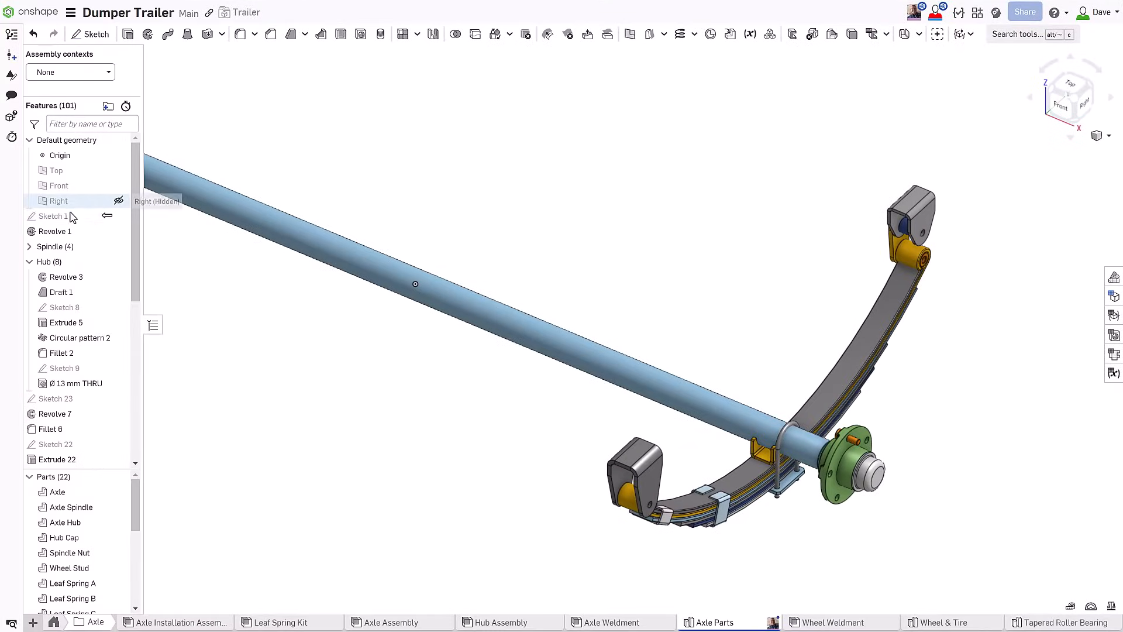
double_click(52, 215)
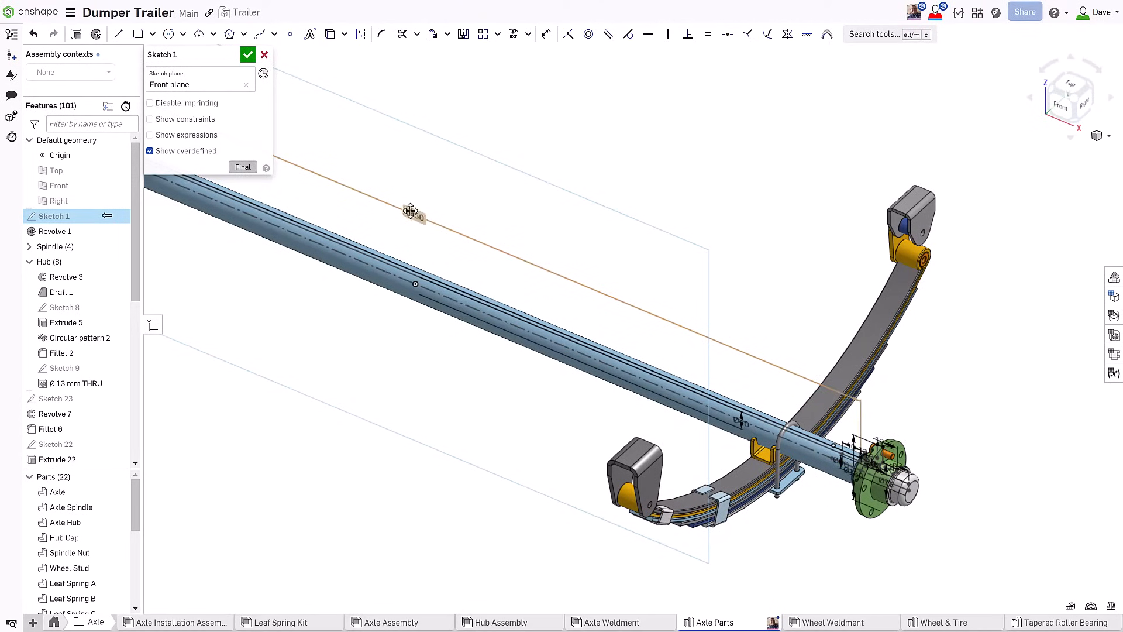
left_click(248, 55)
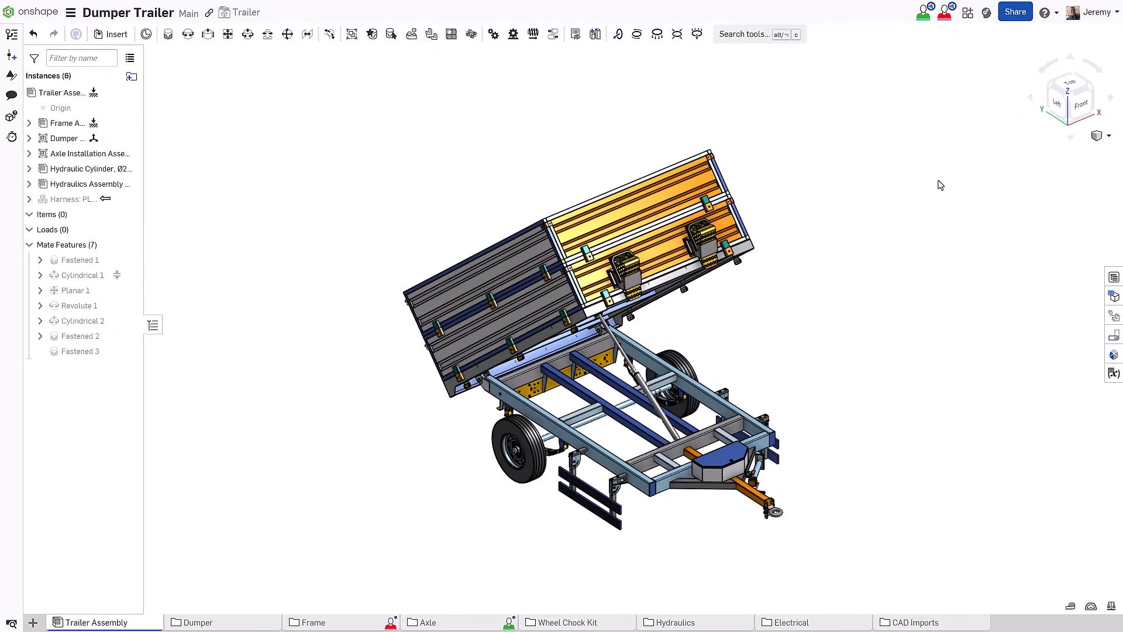
mouse_move(766, 332)
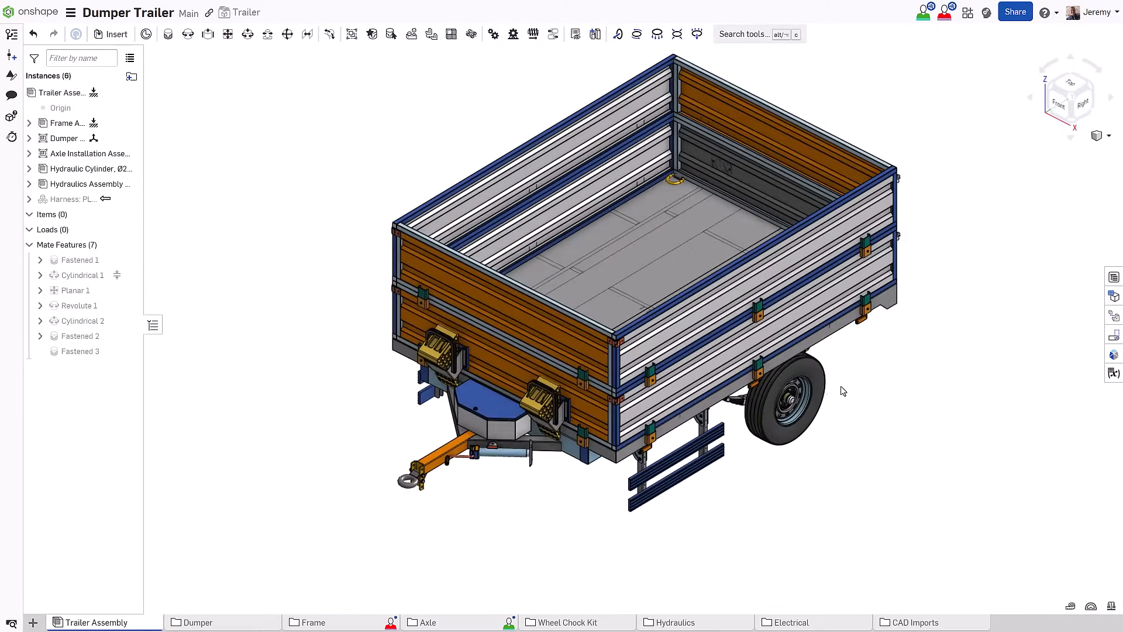
left_click(304, 621)
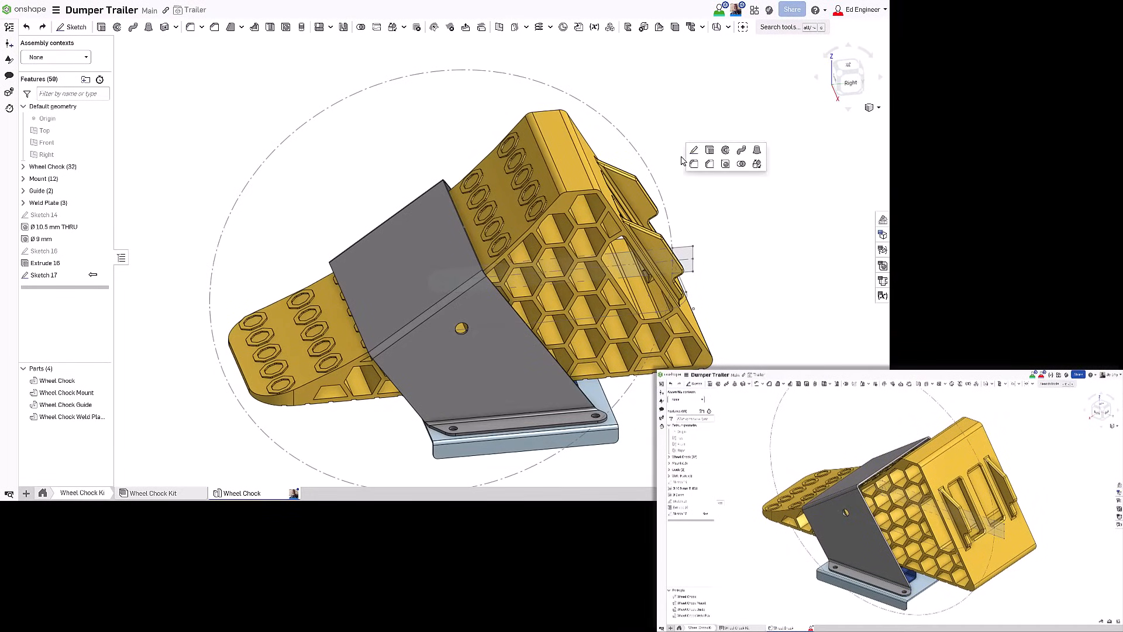
Step: Sweep the Sketch 16 profile along Sketch 17 as a handle and full-round fillet it
left_click(726, 164)
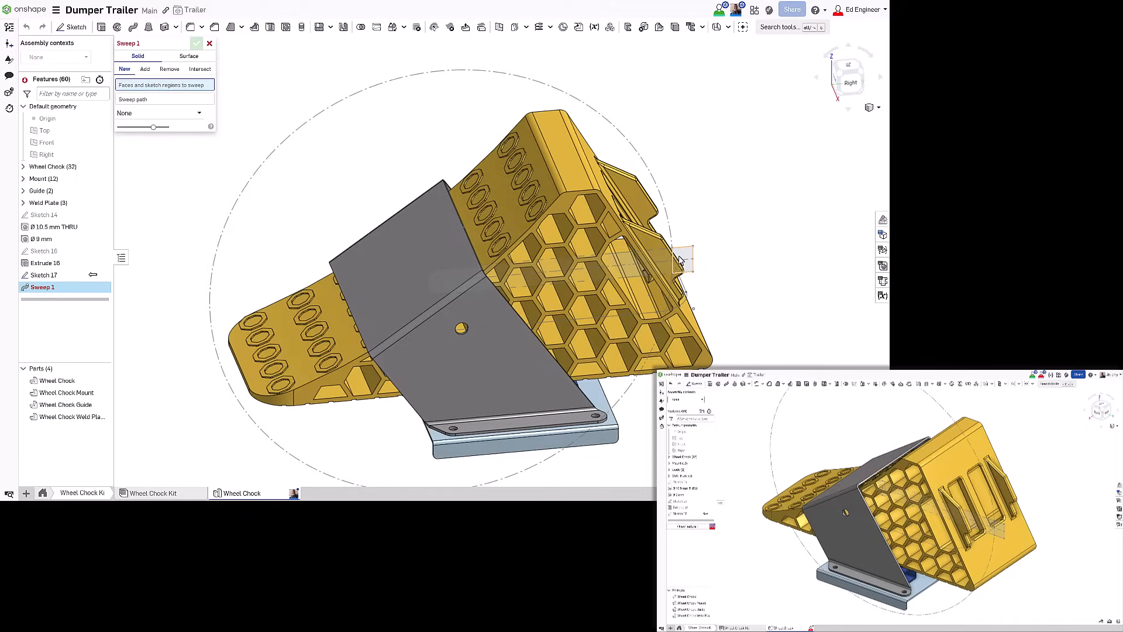
left_click(679, 261)
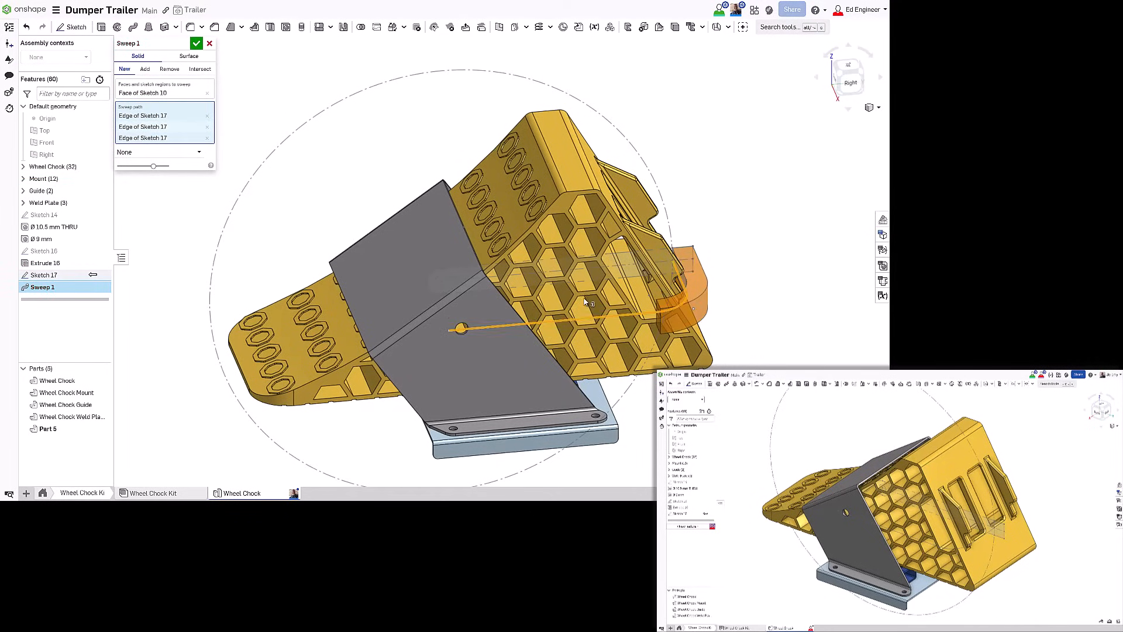
left_click(196, 43)
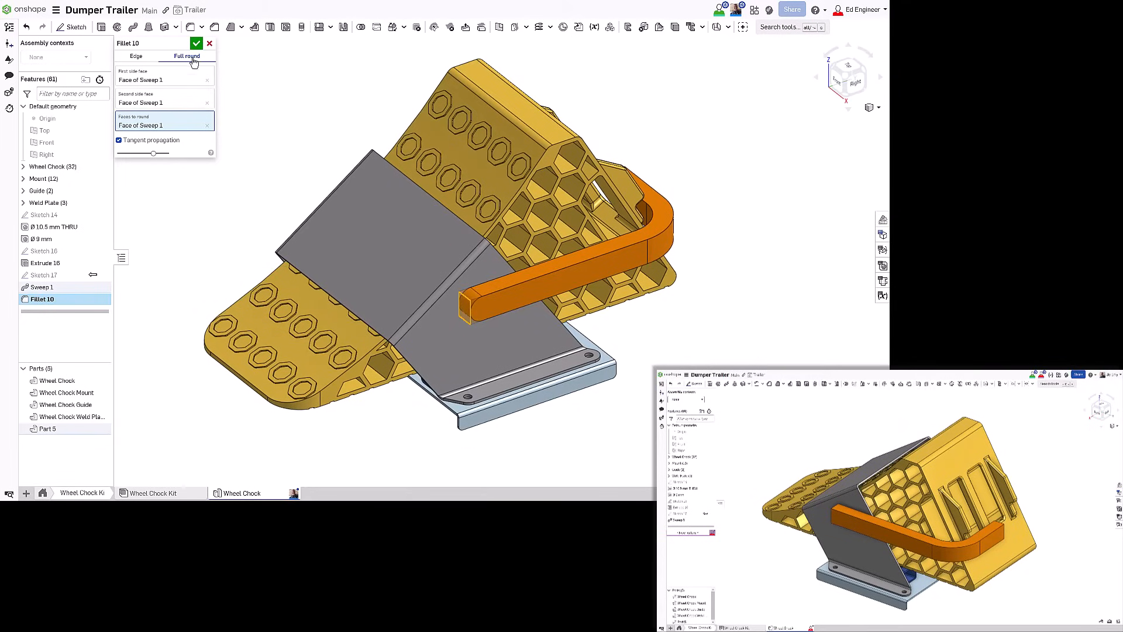
left_click(195, 43)
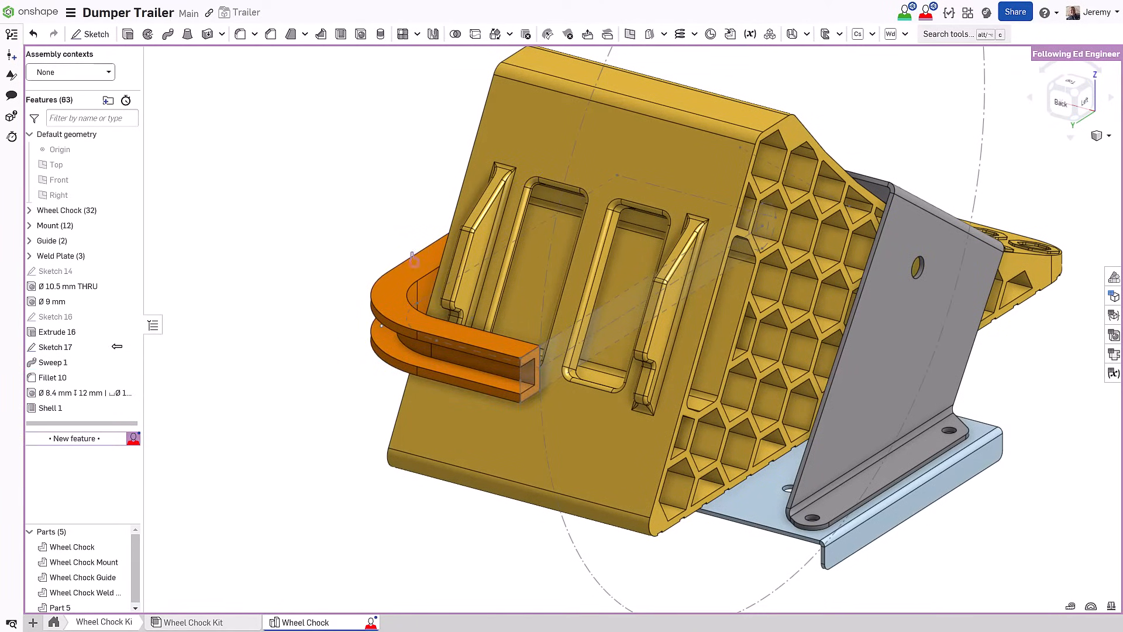
mouse_move(516, 362)
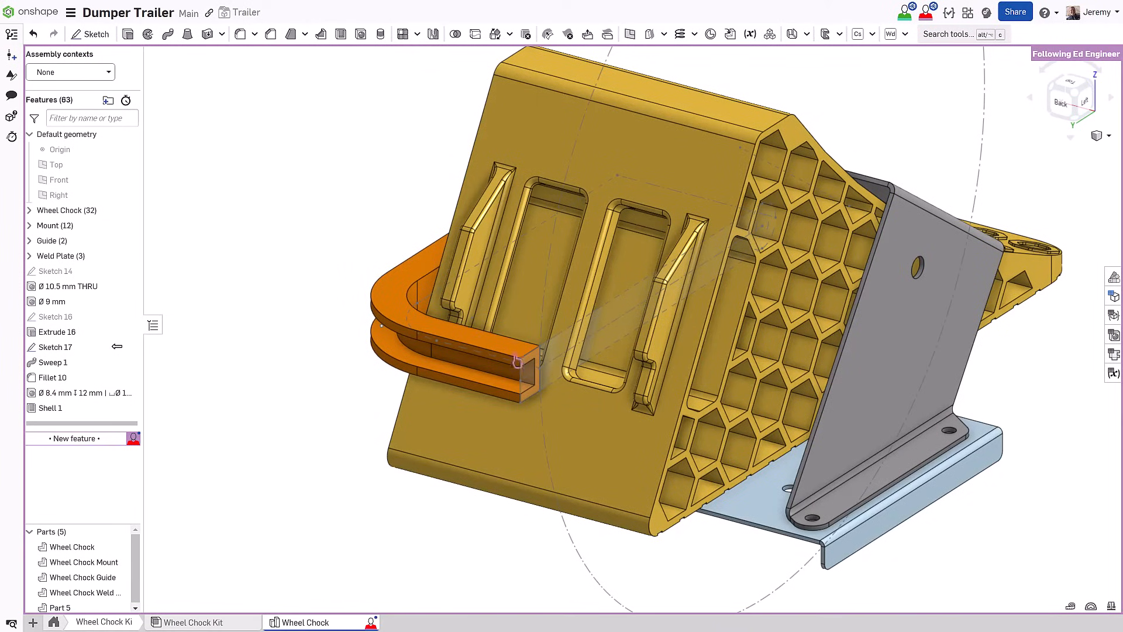
Step: Mirror the handle about its end face to create Mirror 2, completing the U-shaped handle
left_click(522, 368)
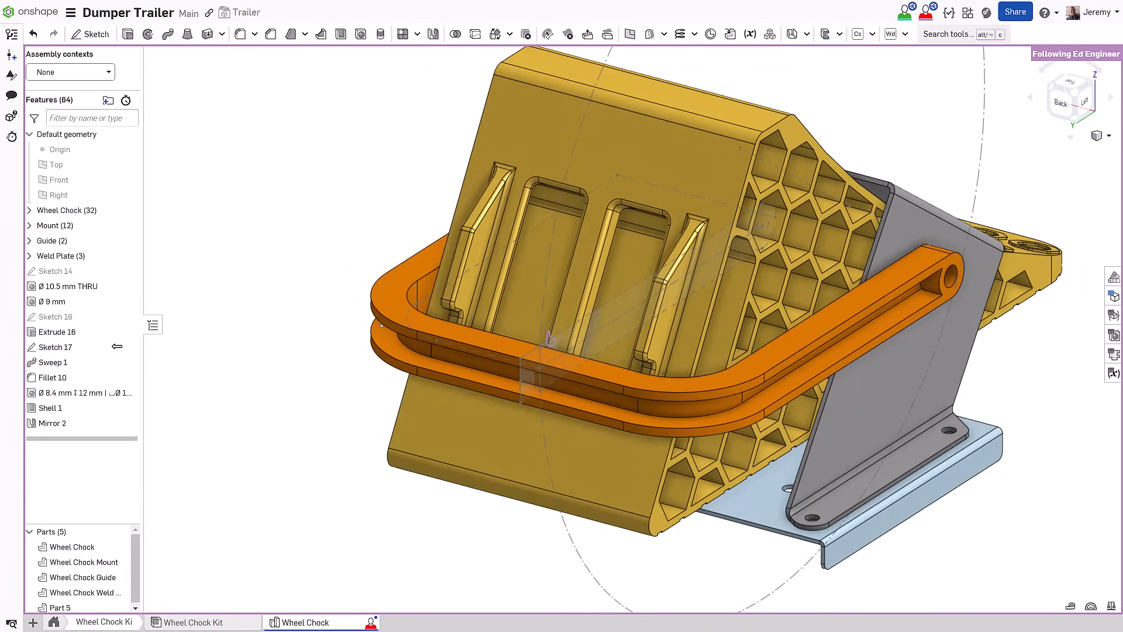
scroll("down", 3)
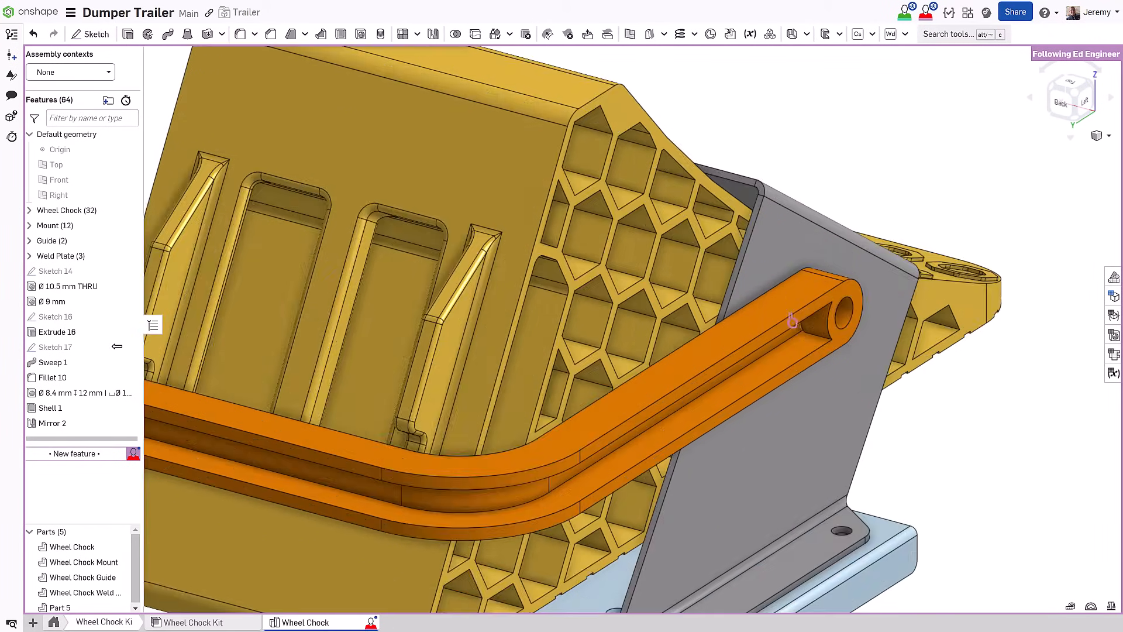
left_click(941, 622)
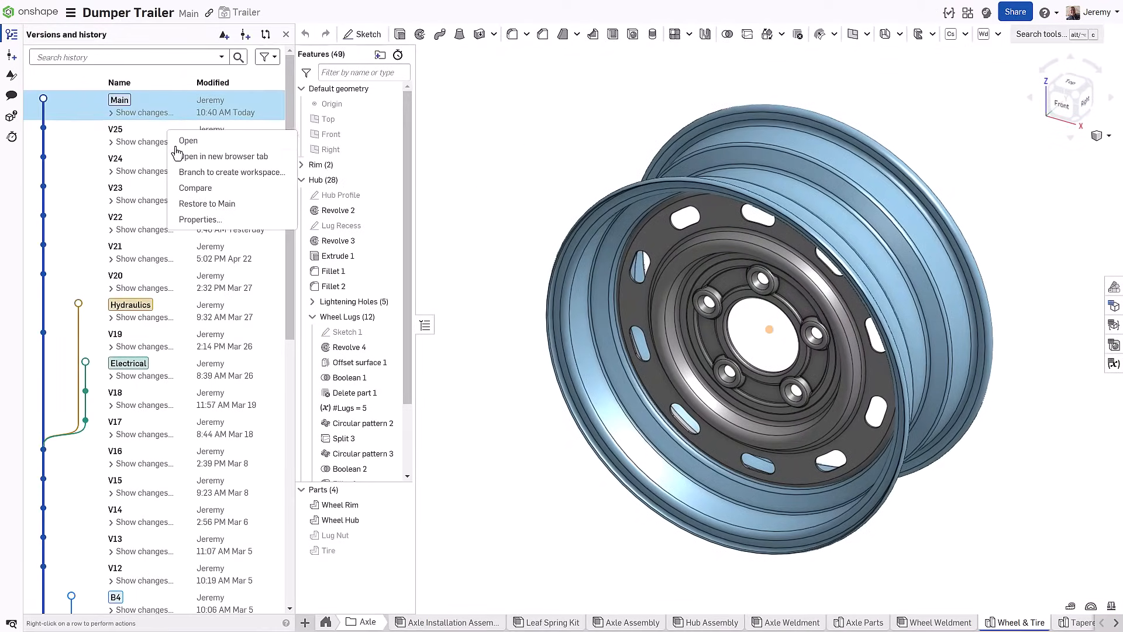
Step: Branch a B7 workspace from Main and view the wheel in it
left_click(230, 172)
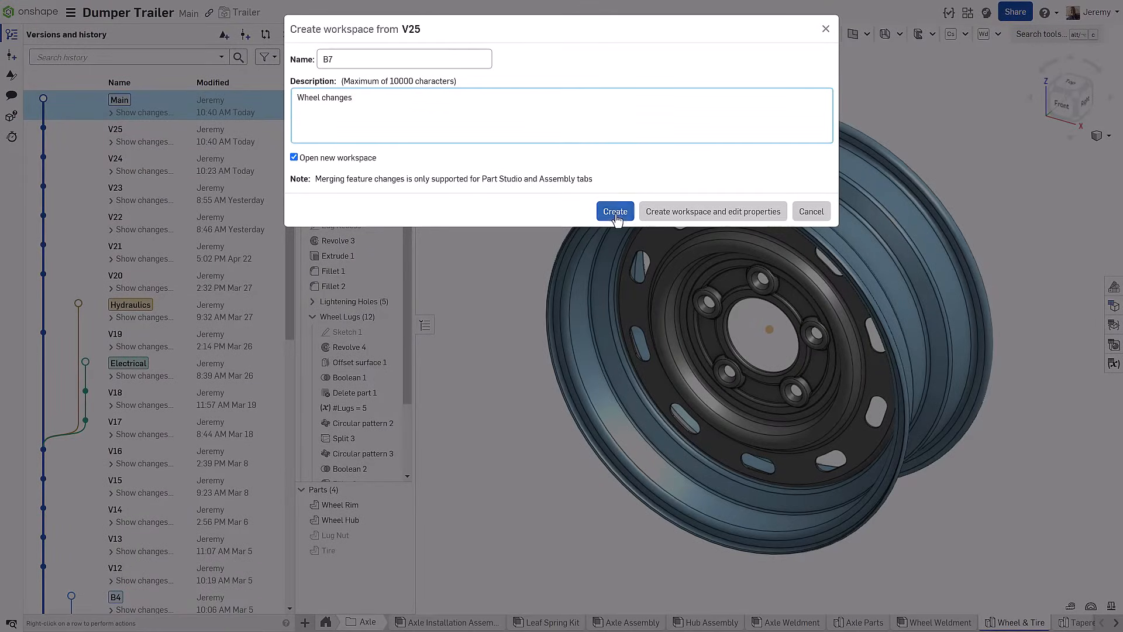
left_click(614, 212)
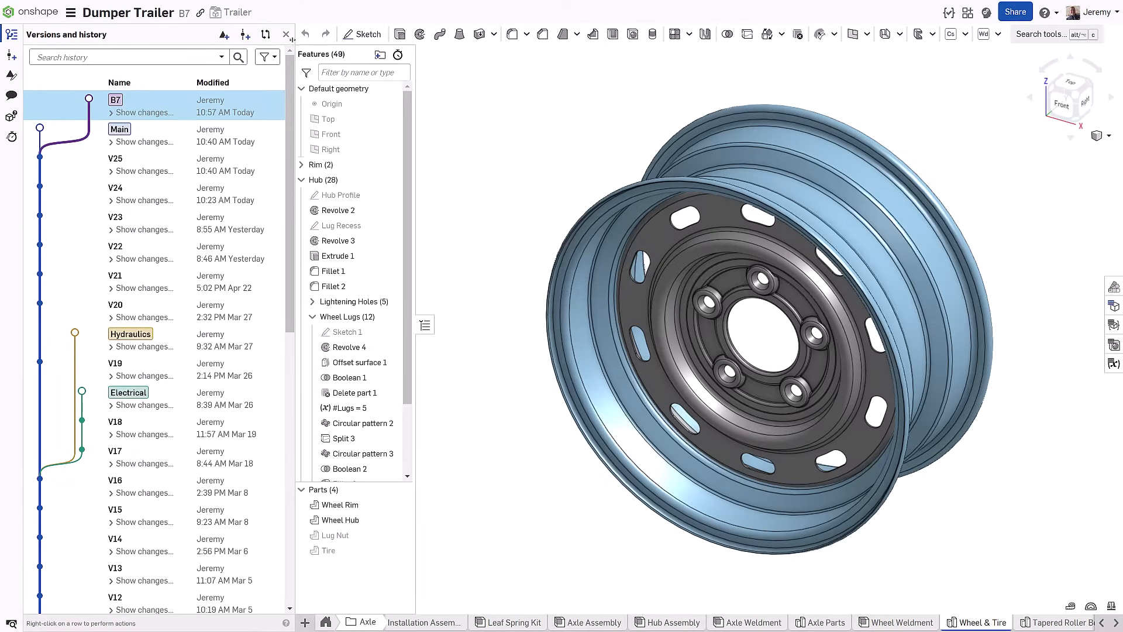
left_click(285, 34)
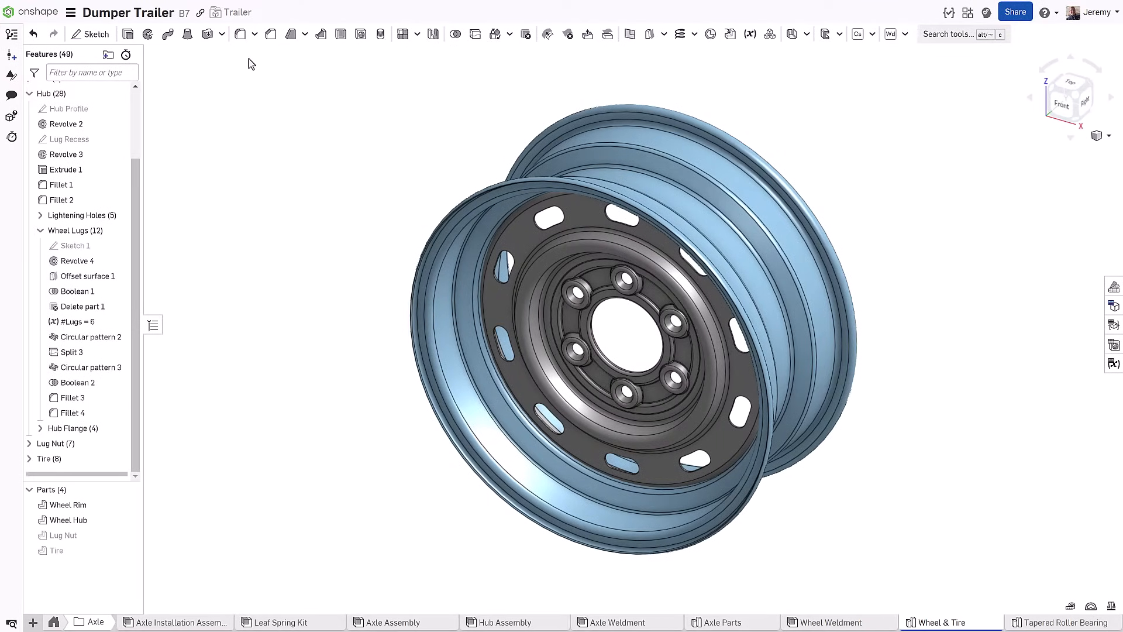
Step: Return to version history and merge the six-lug B7 changes into Main
left_click(12, 135)
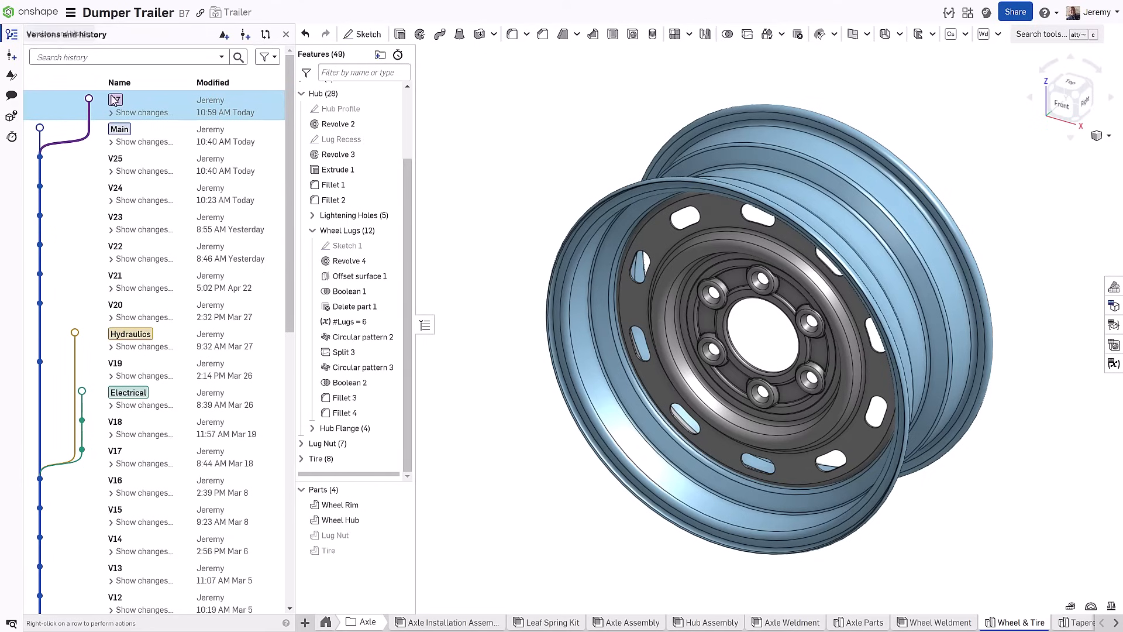
left_click(142, 106)
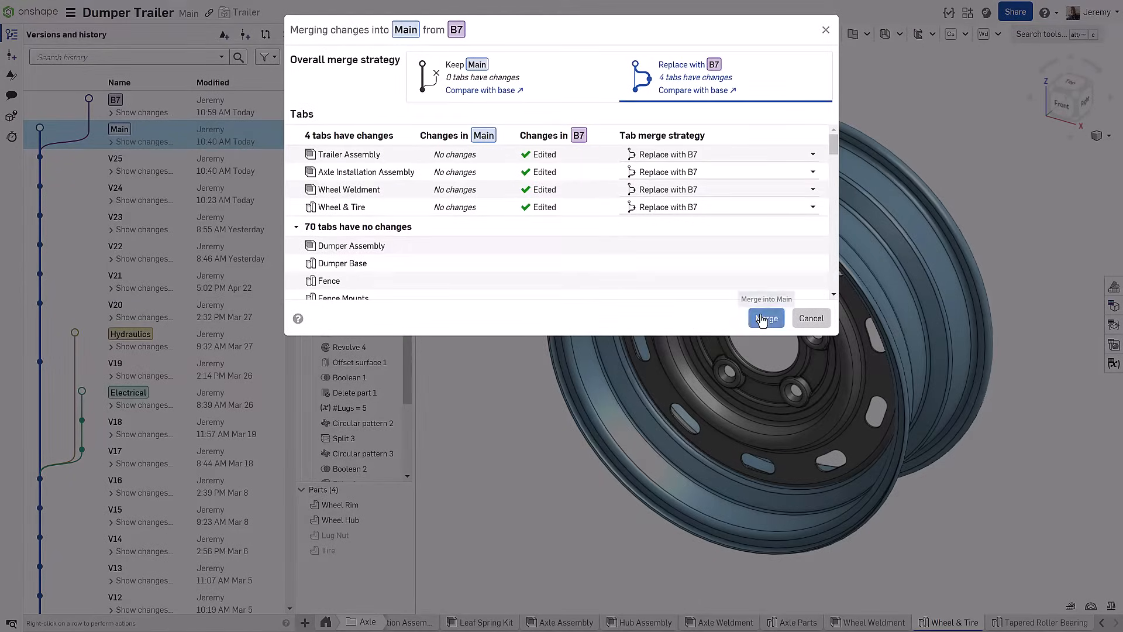
left_click(765, 318)
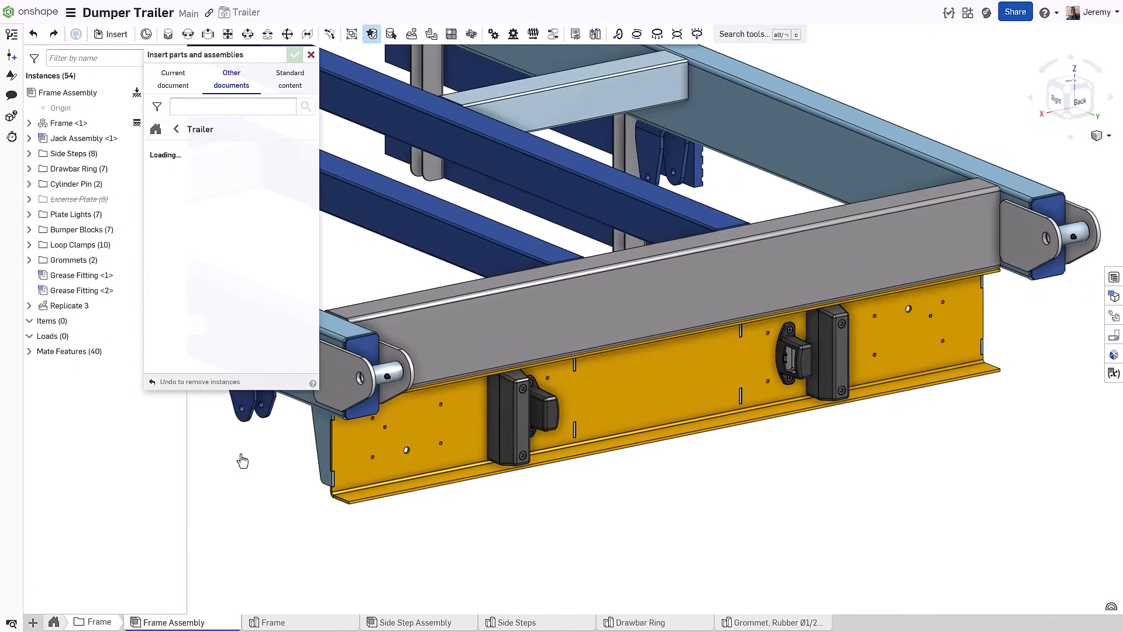
Step: Insert two Tail Light assemblies from the Tail Light document onto the rear bar
left_click(200, 128)
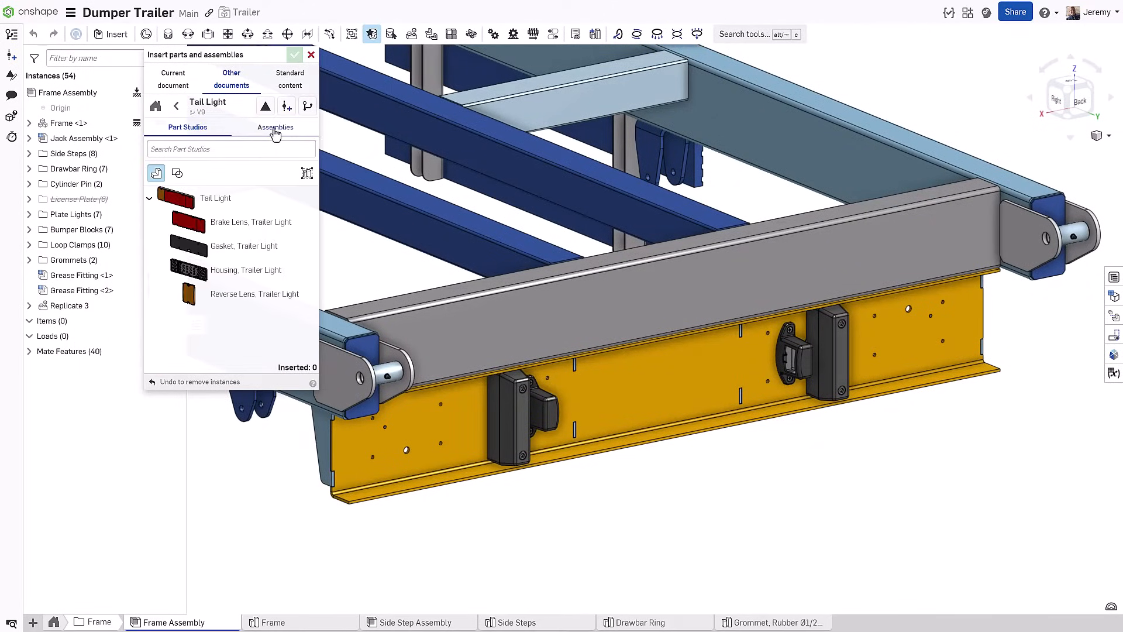
left_click(275, 126)
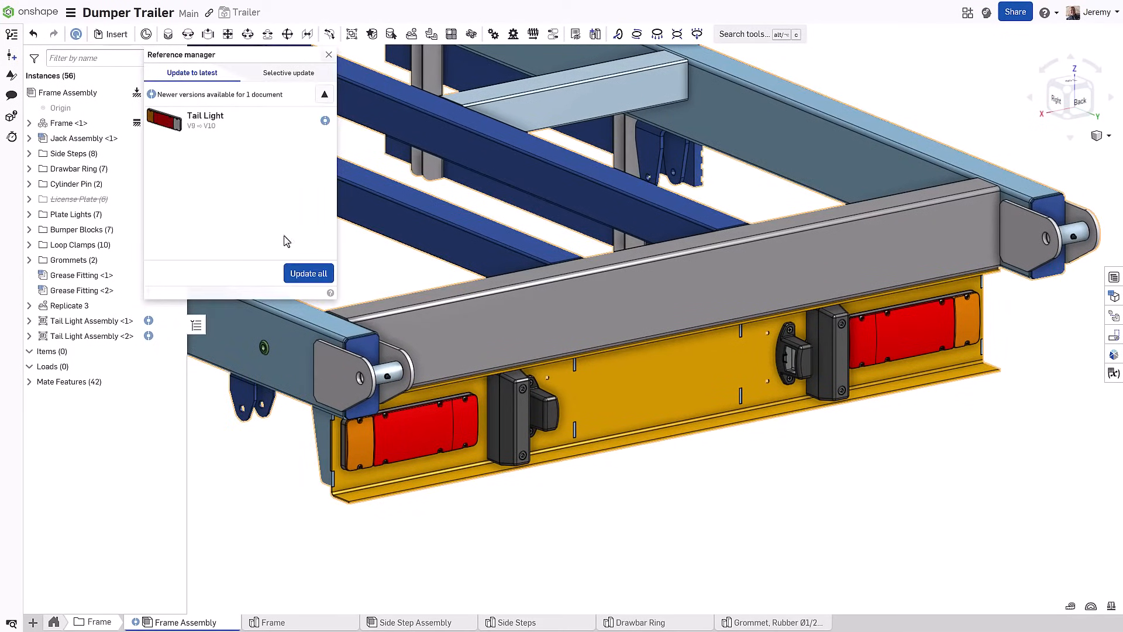
Step: Update the tail lights to the latest version via Reference manager and show the full trailer
left_click(308, 272)
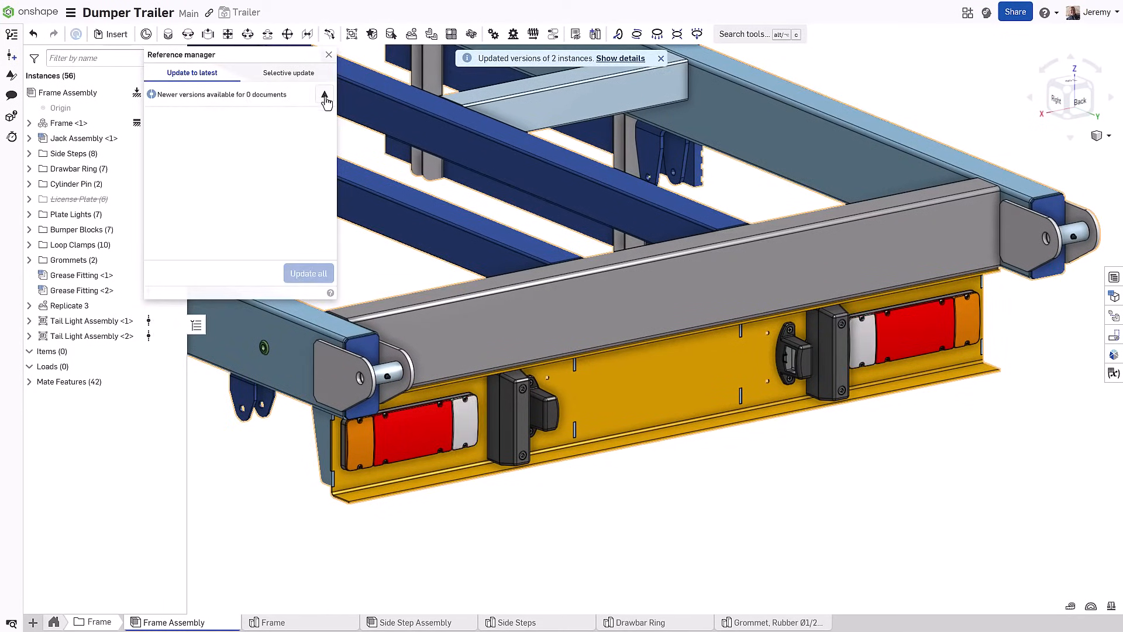
left_click(91, 321)
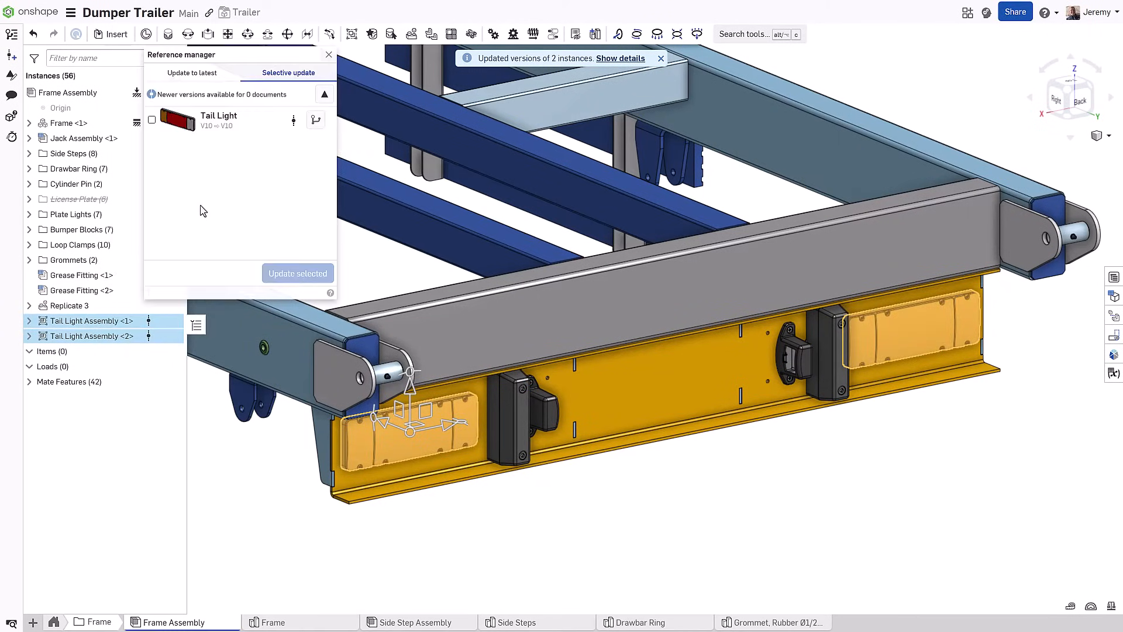
left_click(152, 120)
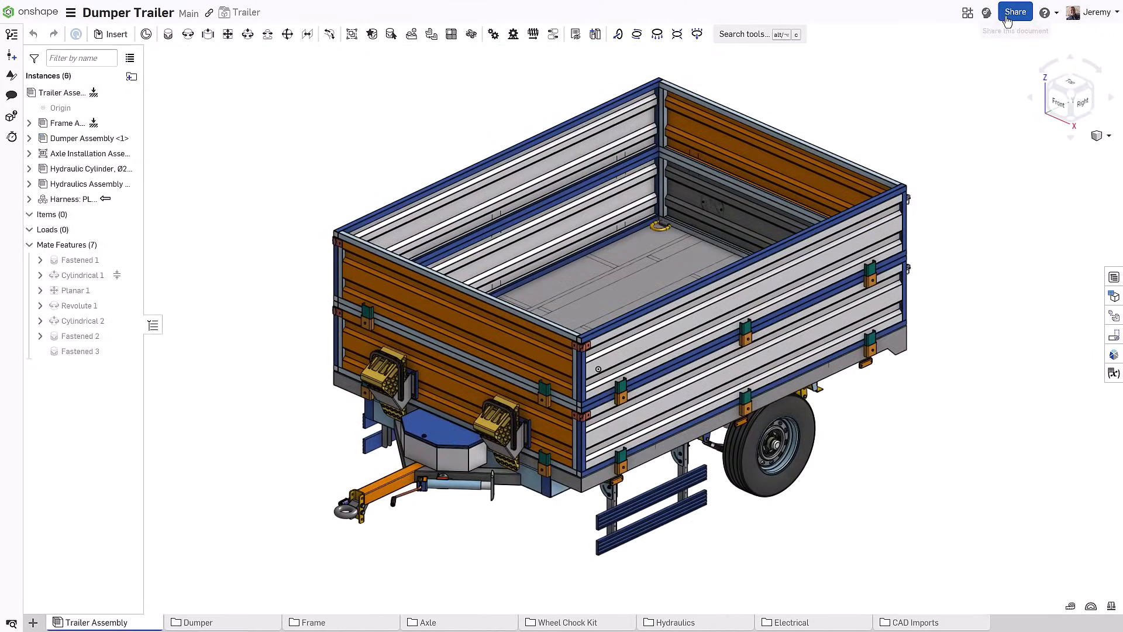
left_click(1014, 12)
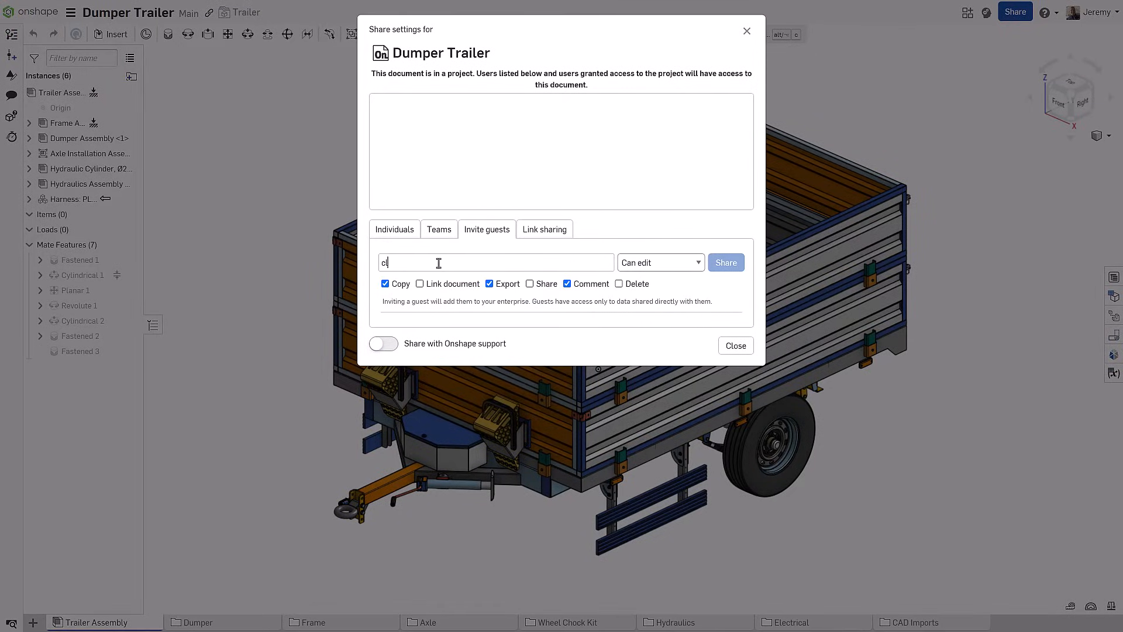
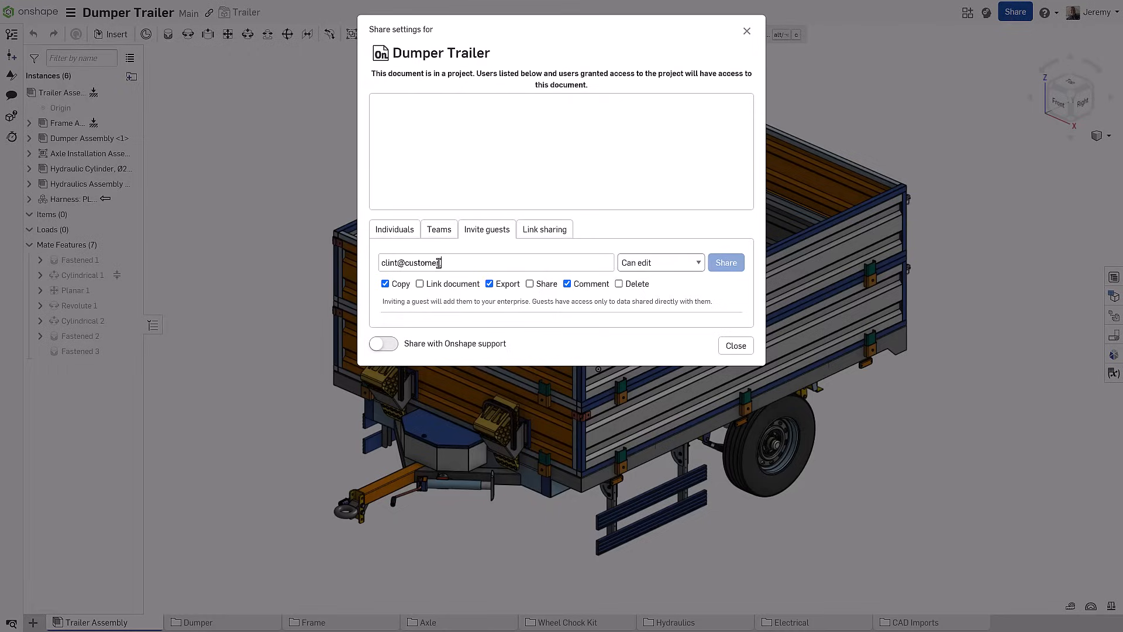
left_click(659, 262)
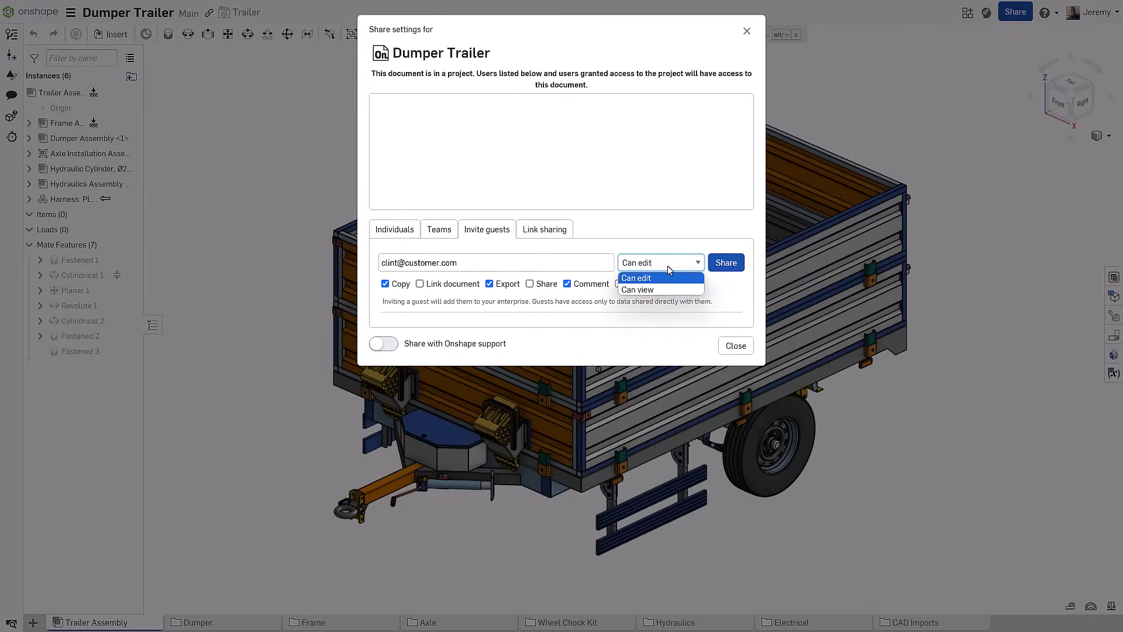
left_click(637, 289)
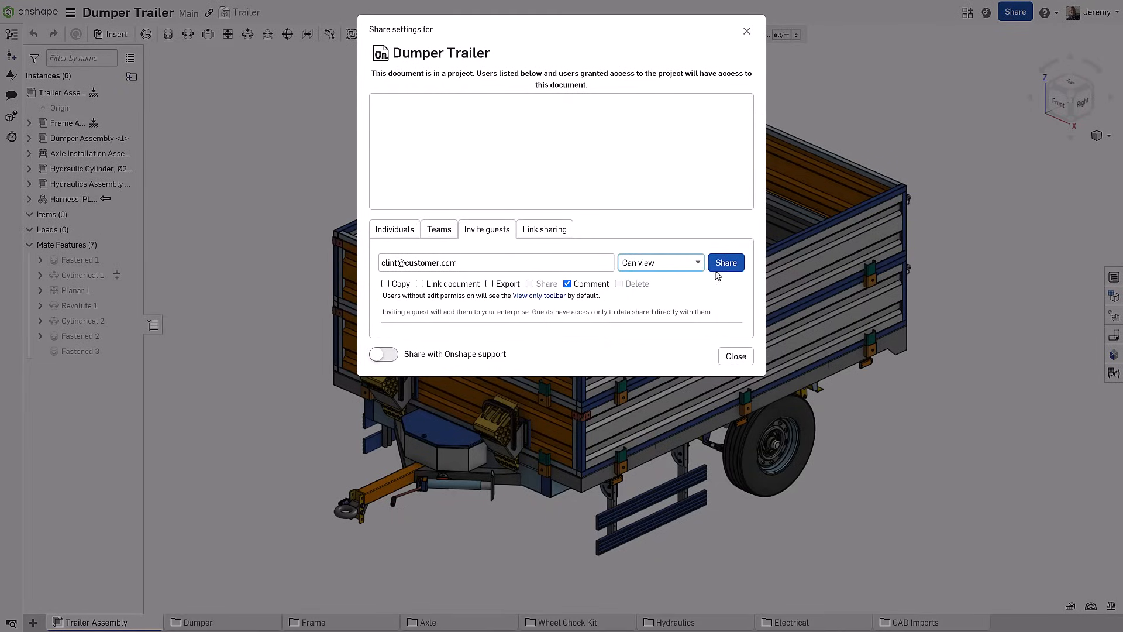
left_click(725, 263)
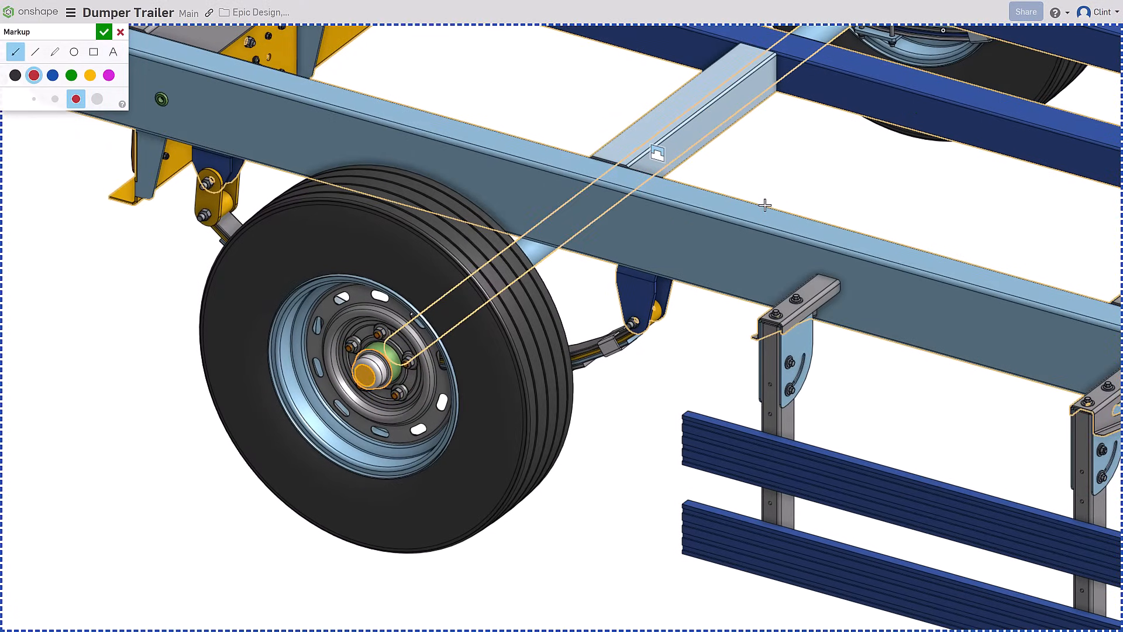
Step: Mark up a red arrow pointing at the wheel hub and attach it to a comment
left_click_drag(764, 206, 413, 368)
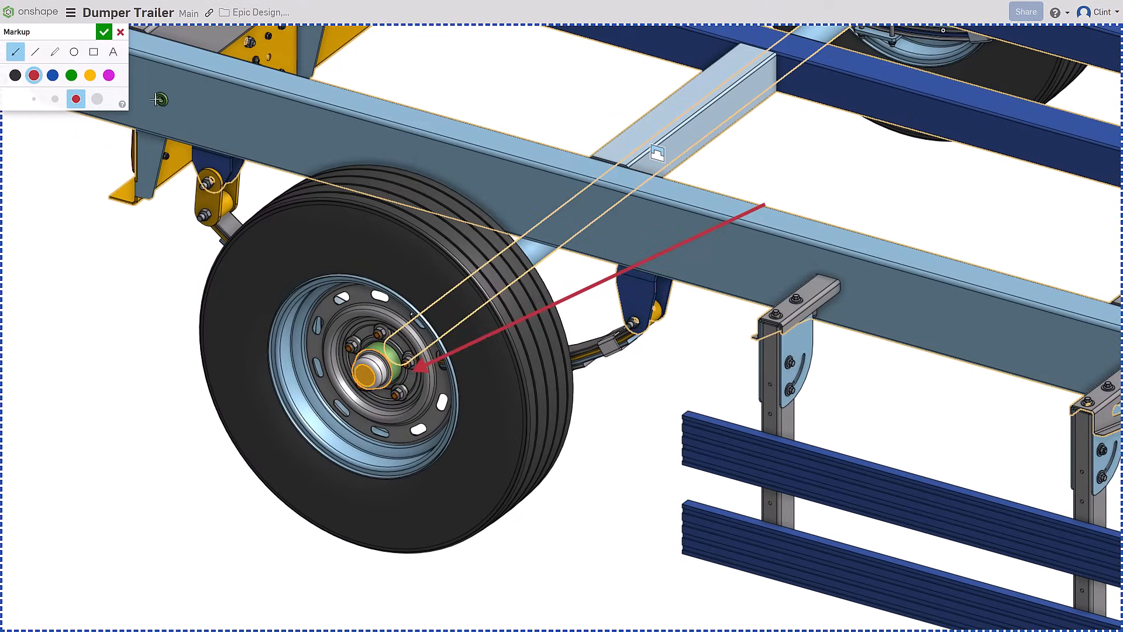
left_click(104, 32)
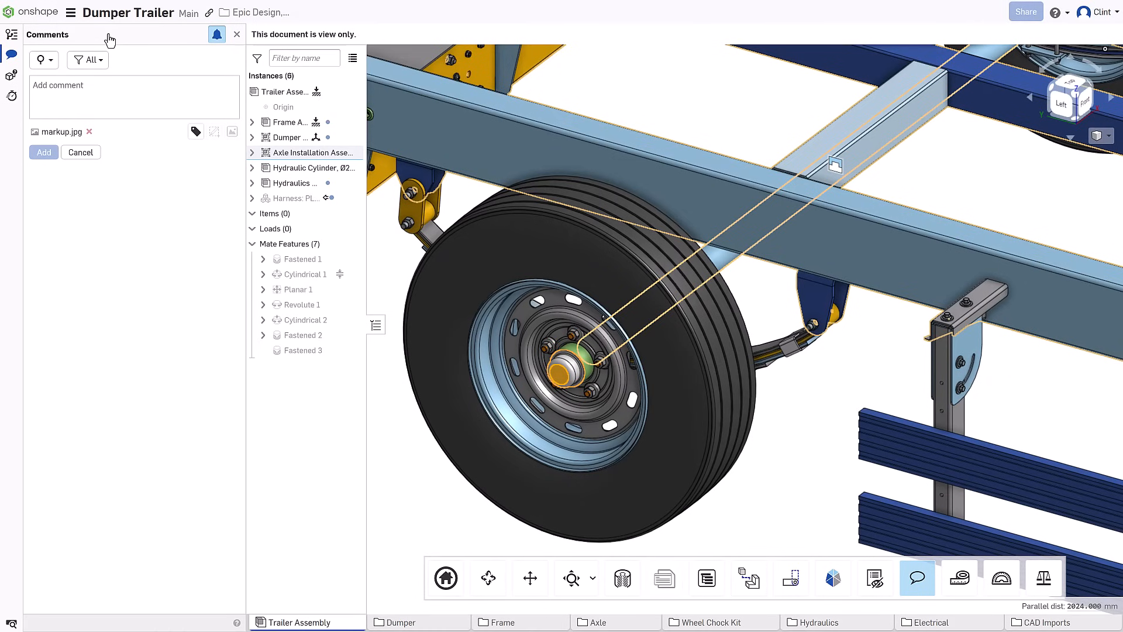
type("@")
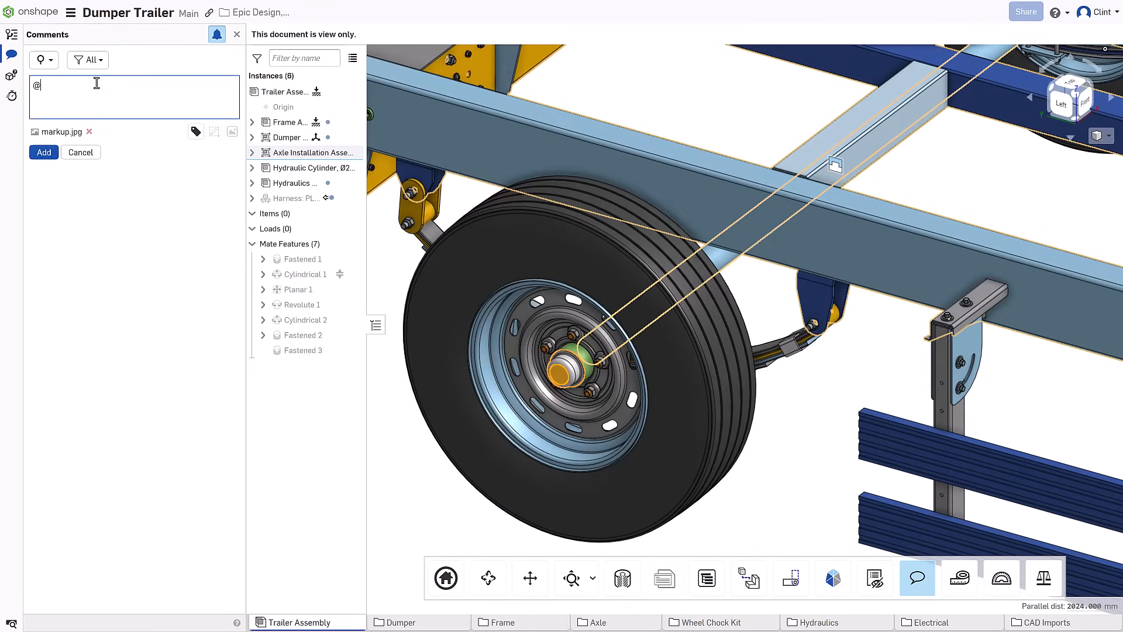
type("jeremy")
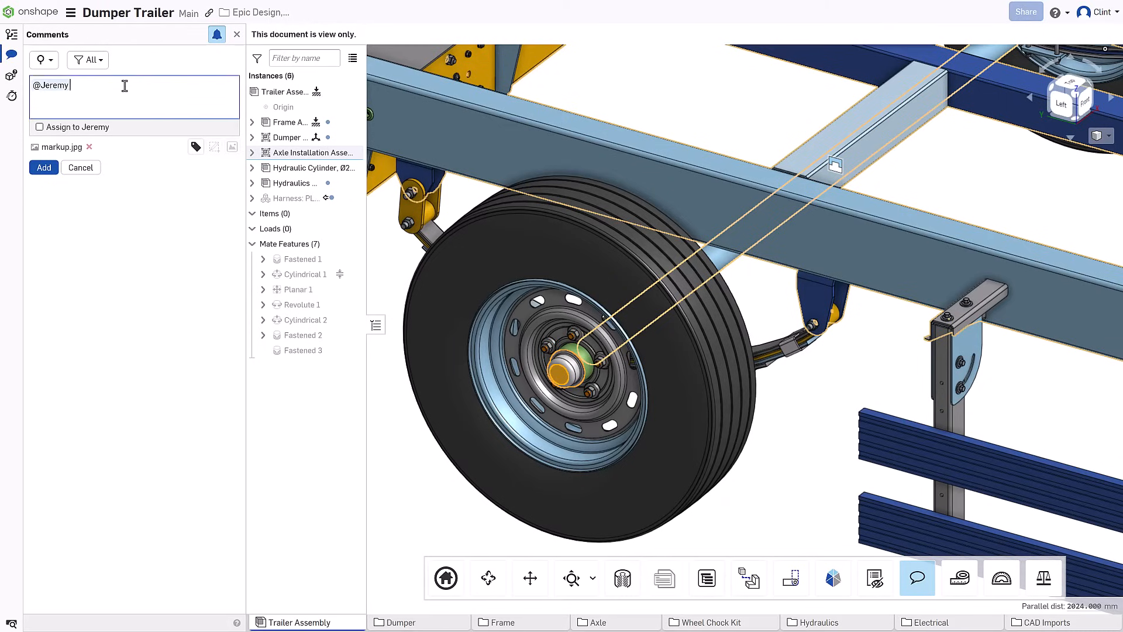
type("can we change")
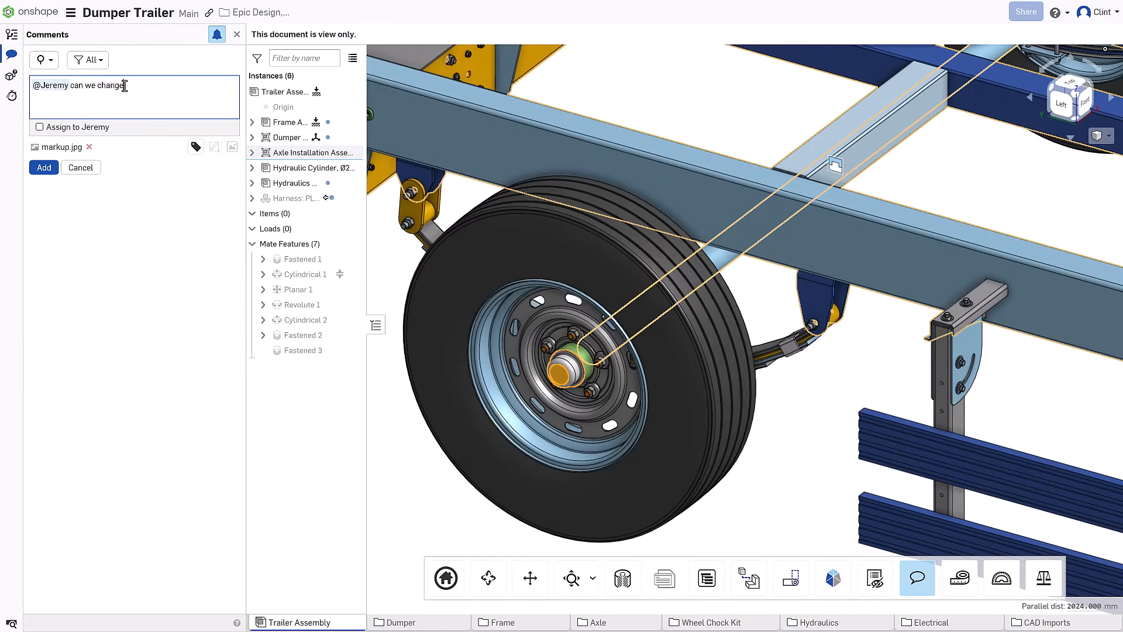
type("this to a six lug pattern, and increase the width of the axle by 150mm?")
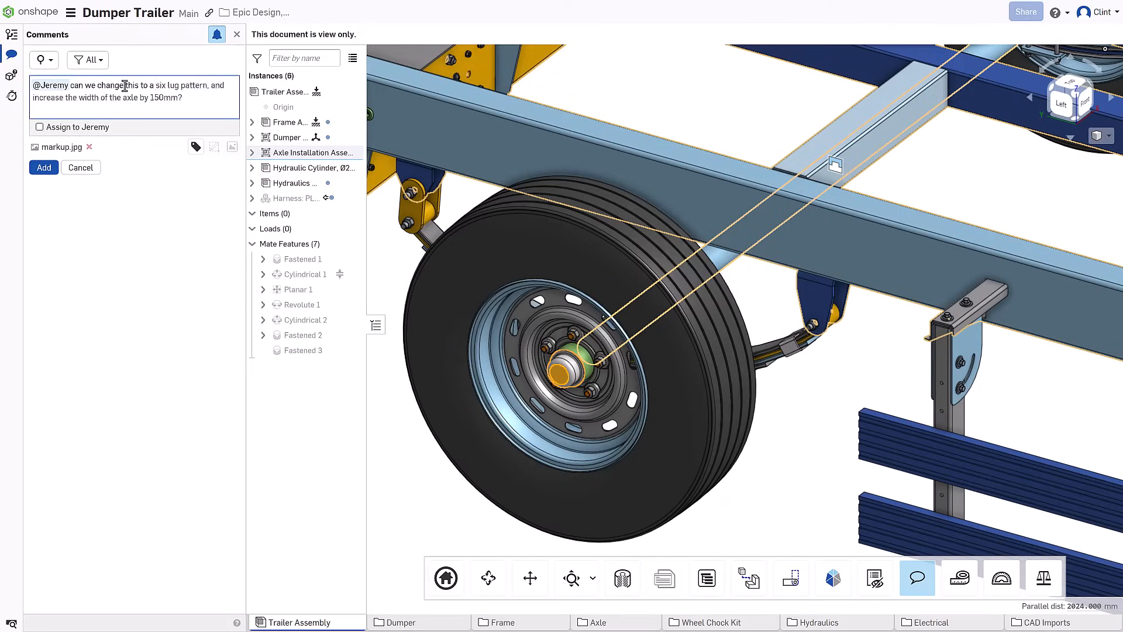
left_click(40, 127)
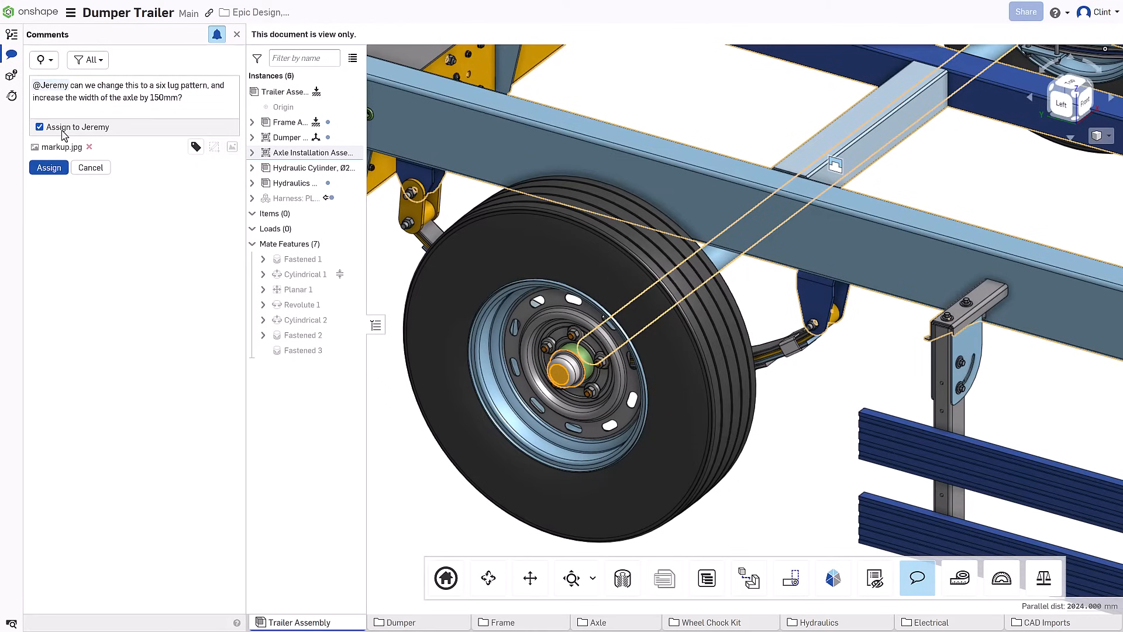
left_click(48, 167)
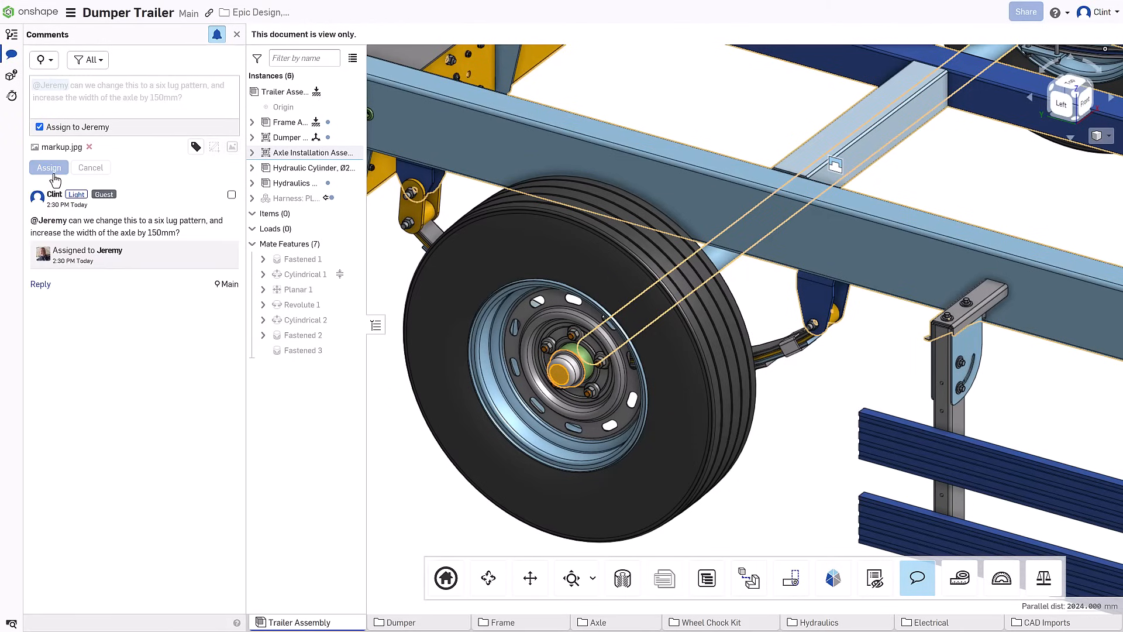
left_click(48, 167)
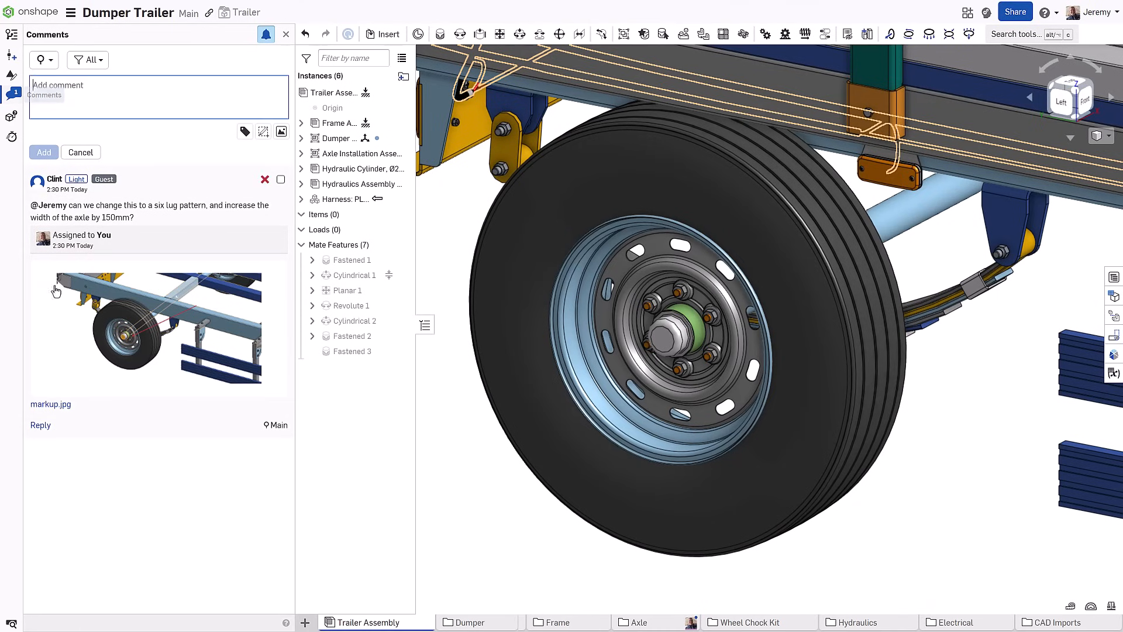
Step: Reply 'I've made the changes to the design' to the client's comment and resolve it
left_click(40, 424)
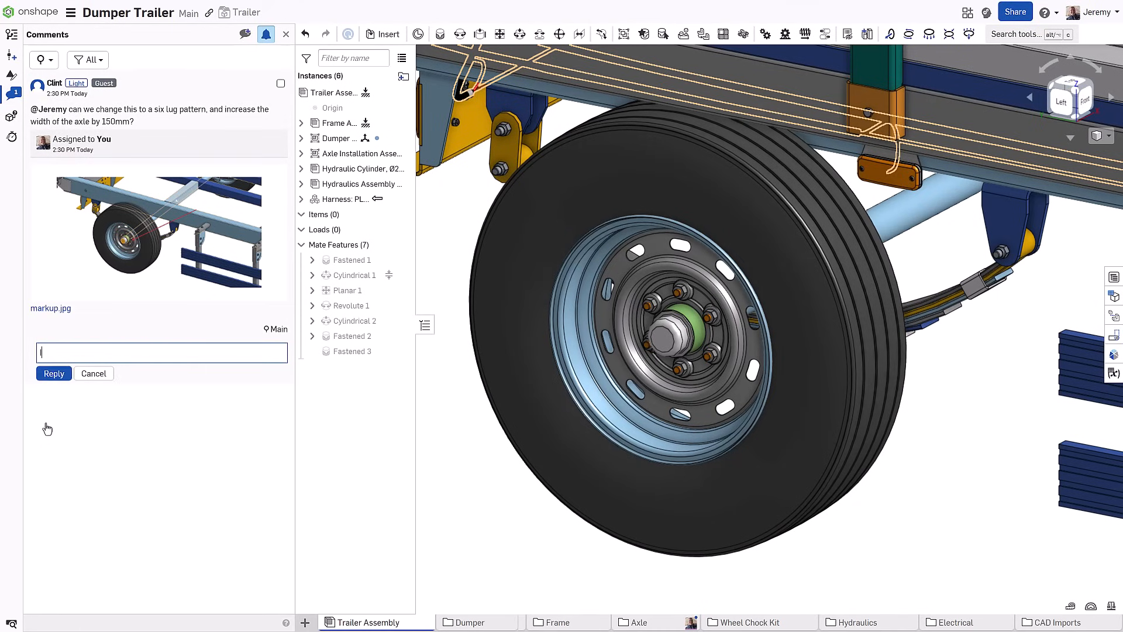
type("I've made the changes to the design")
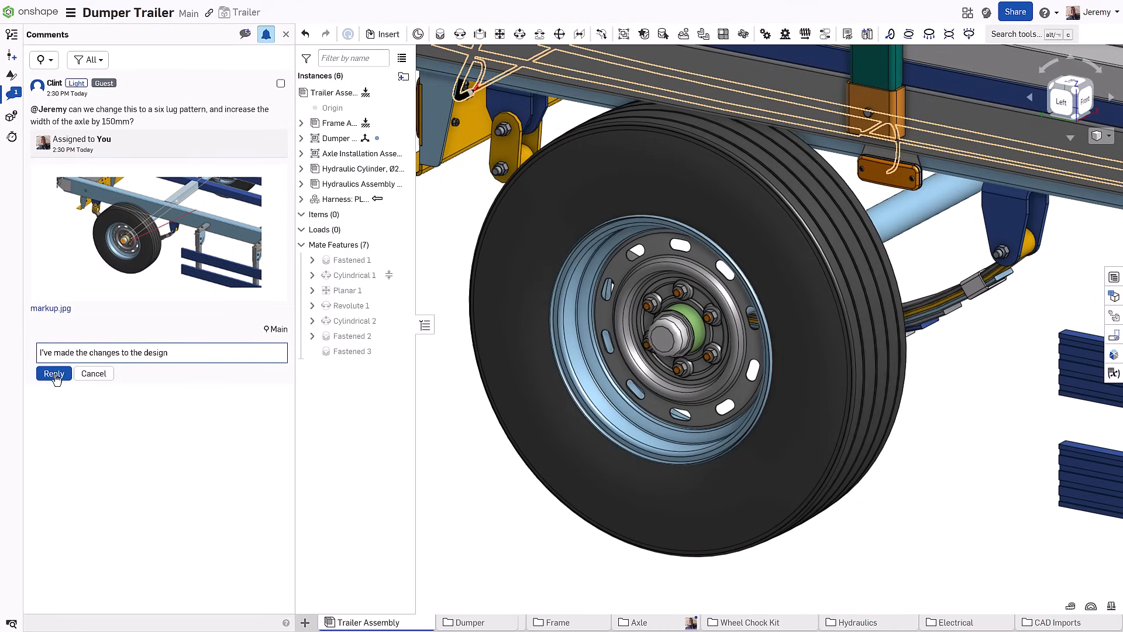
left_click(281, 83)
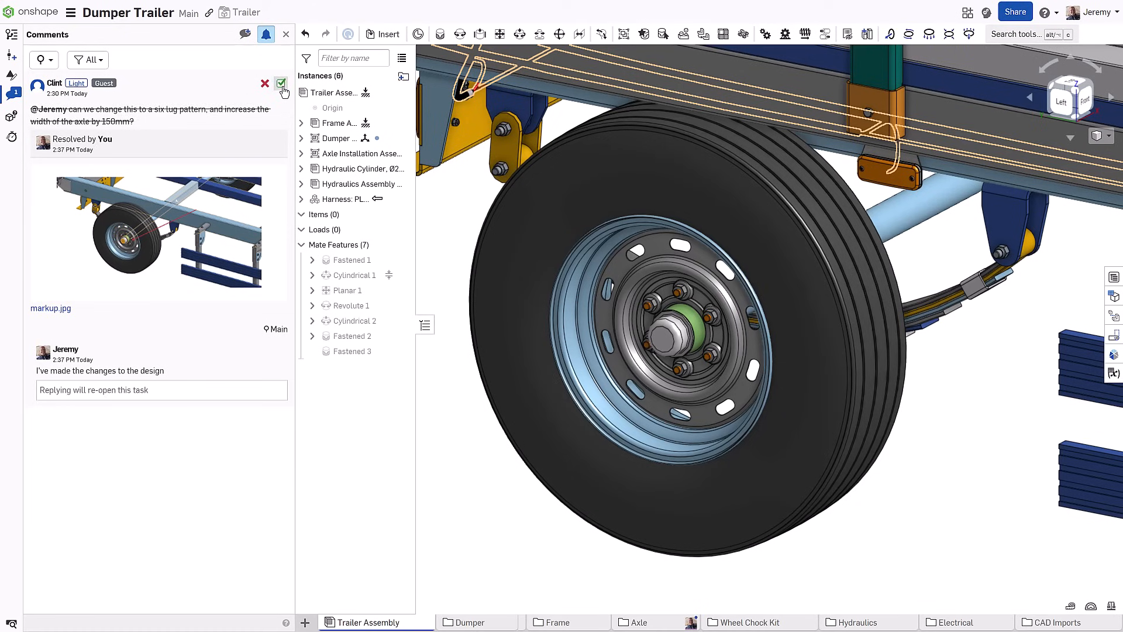